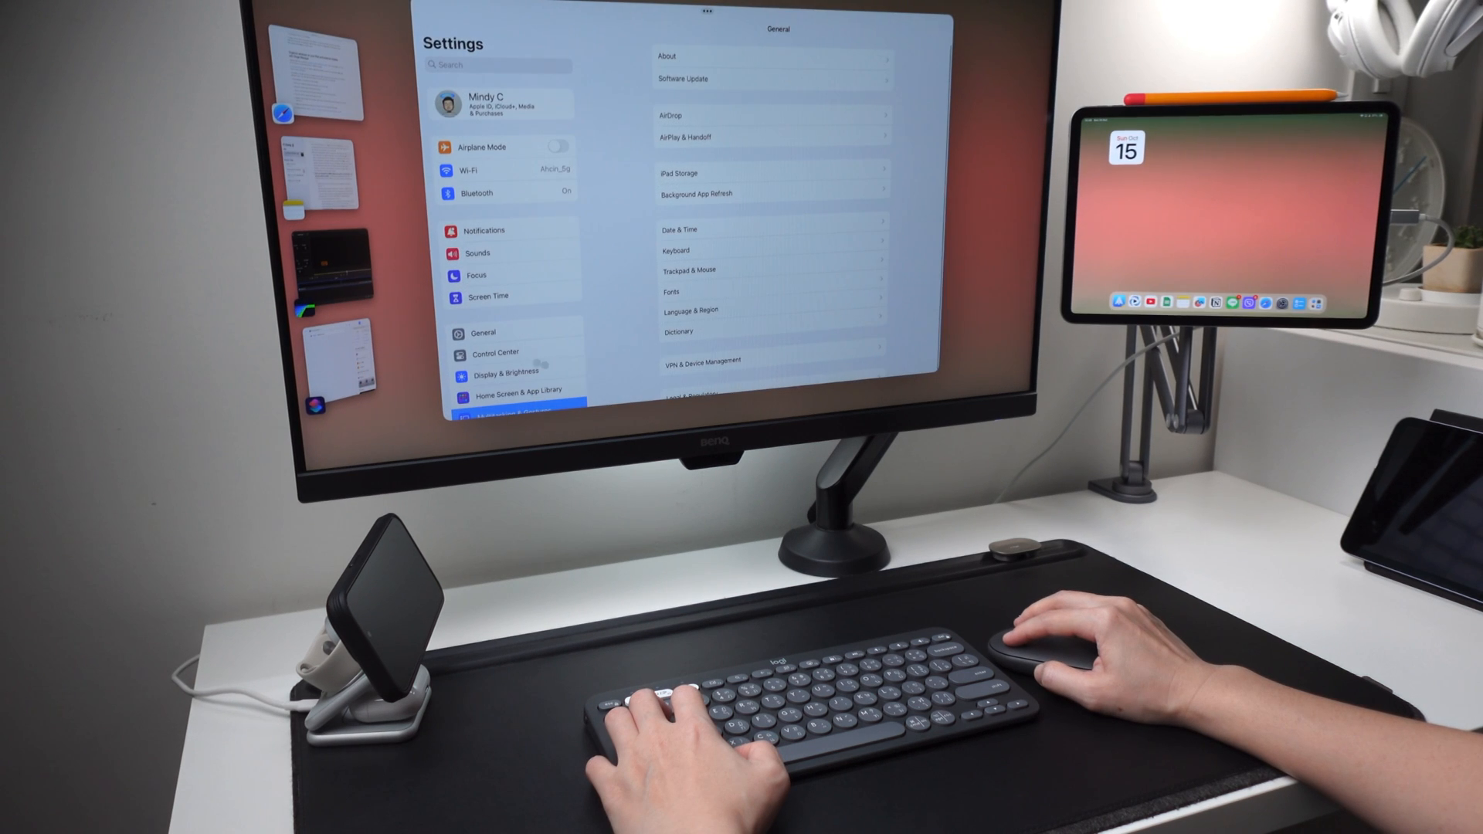
Navigate Settings through General and Display & Brightness to Multitasking & Gestures with Stage Manager chosen.
click(482, 332)
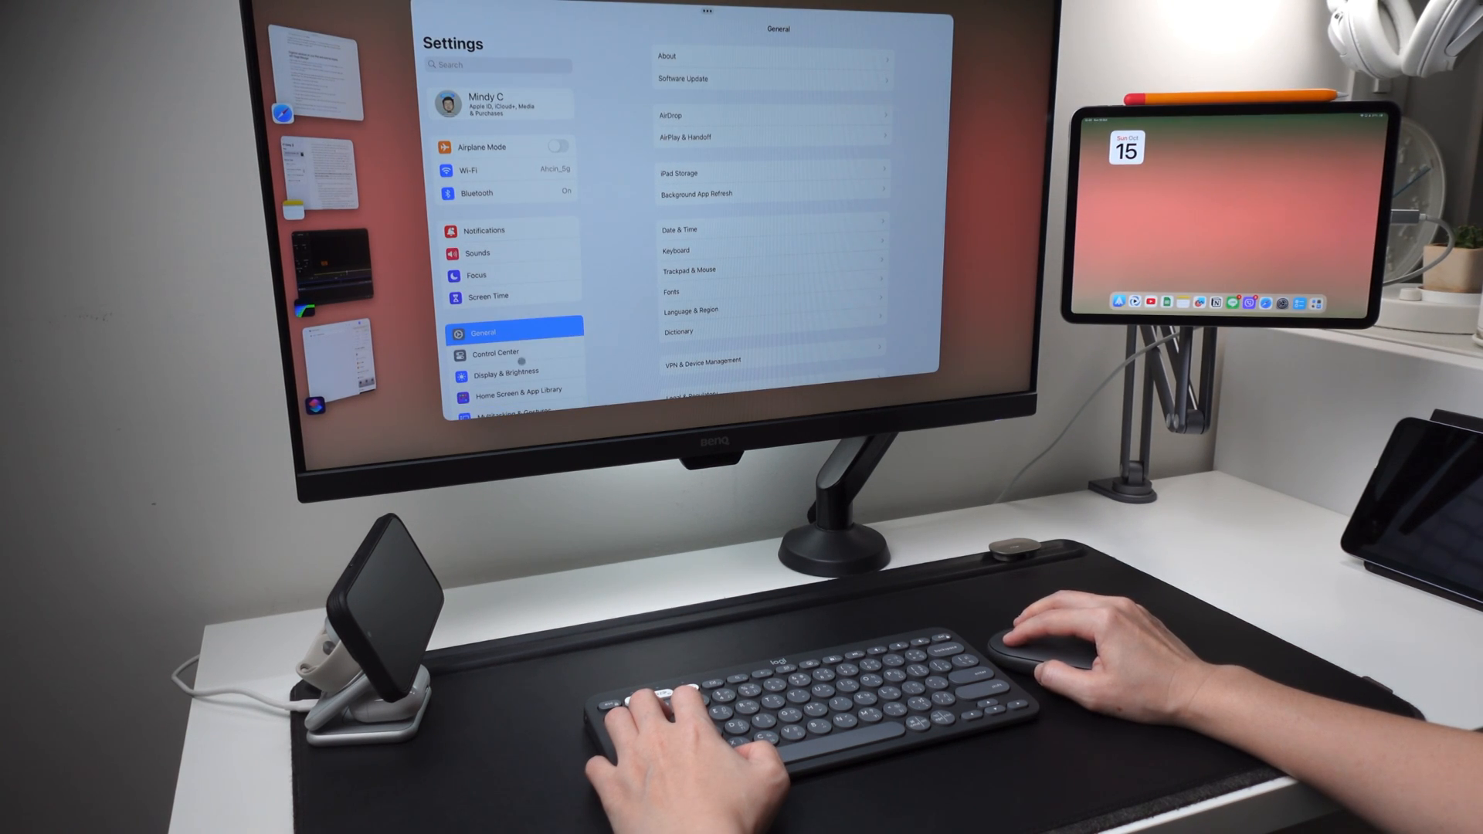
click(514, 373)
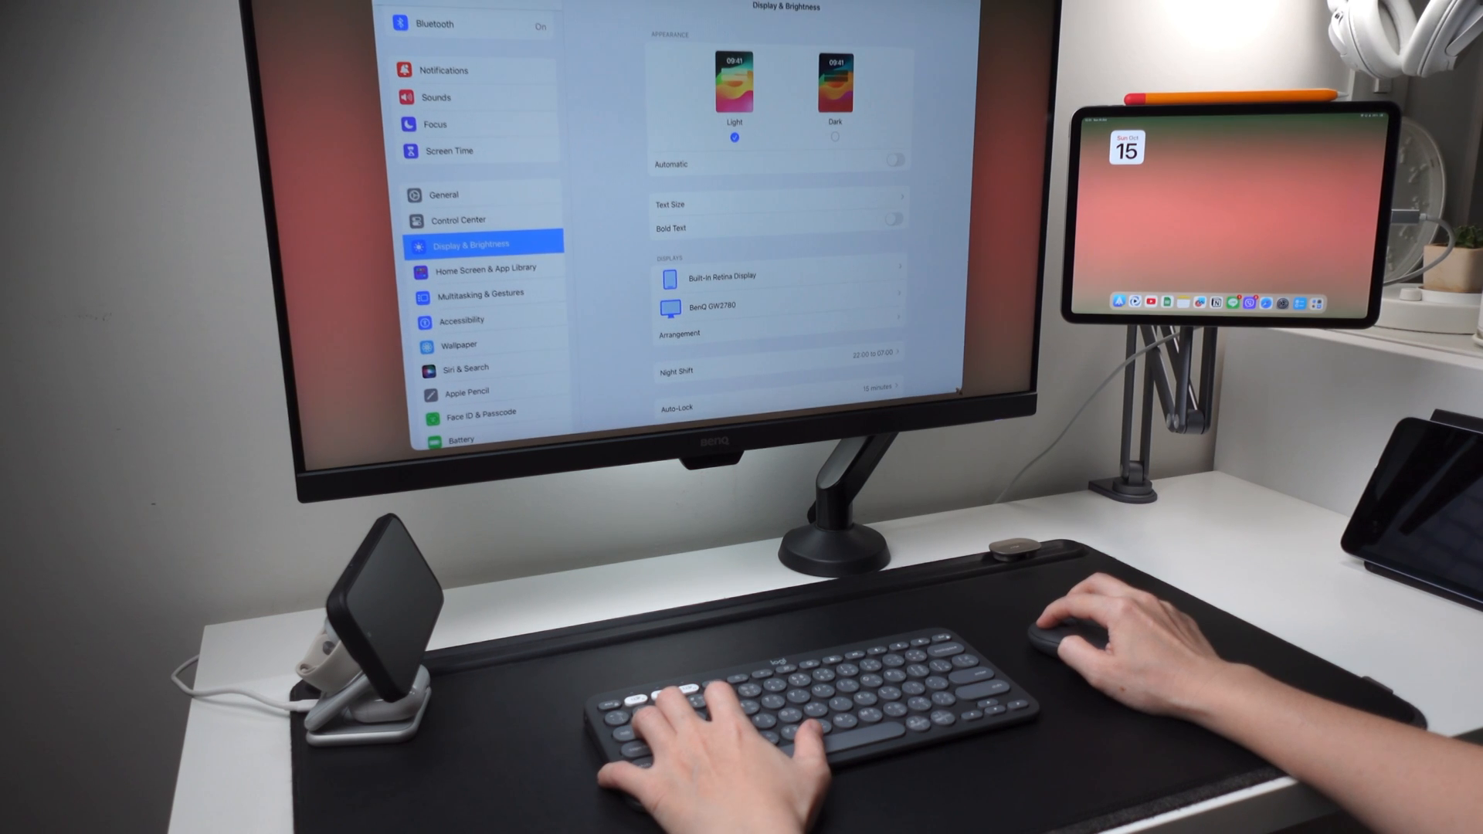
click(485, 292)
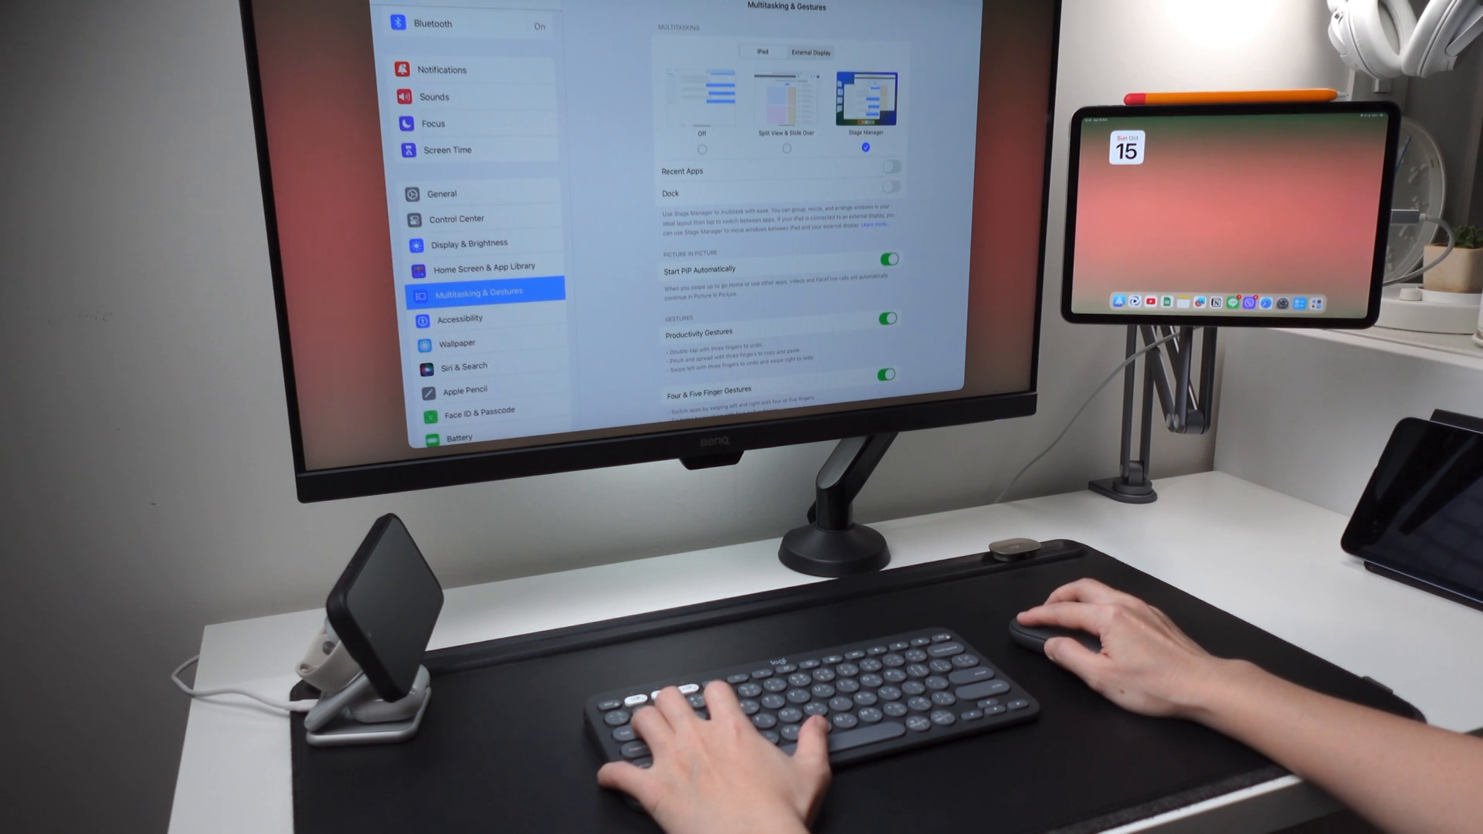
click(810, 51)
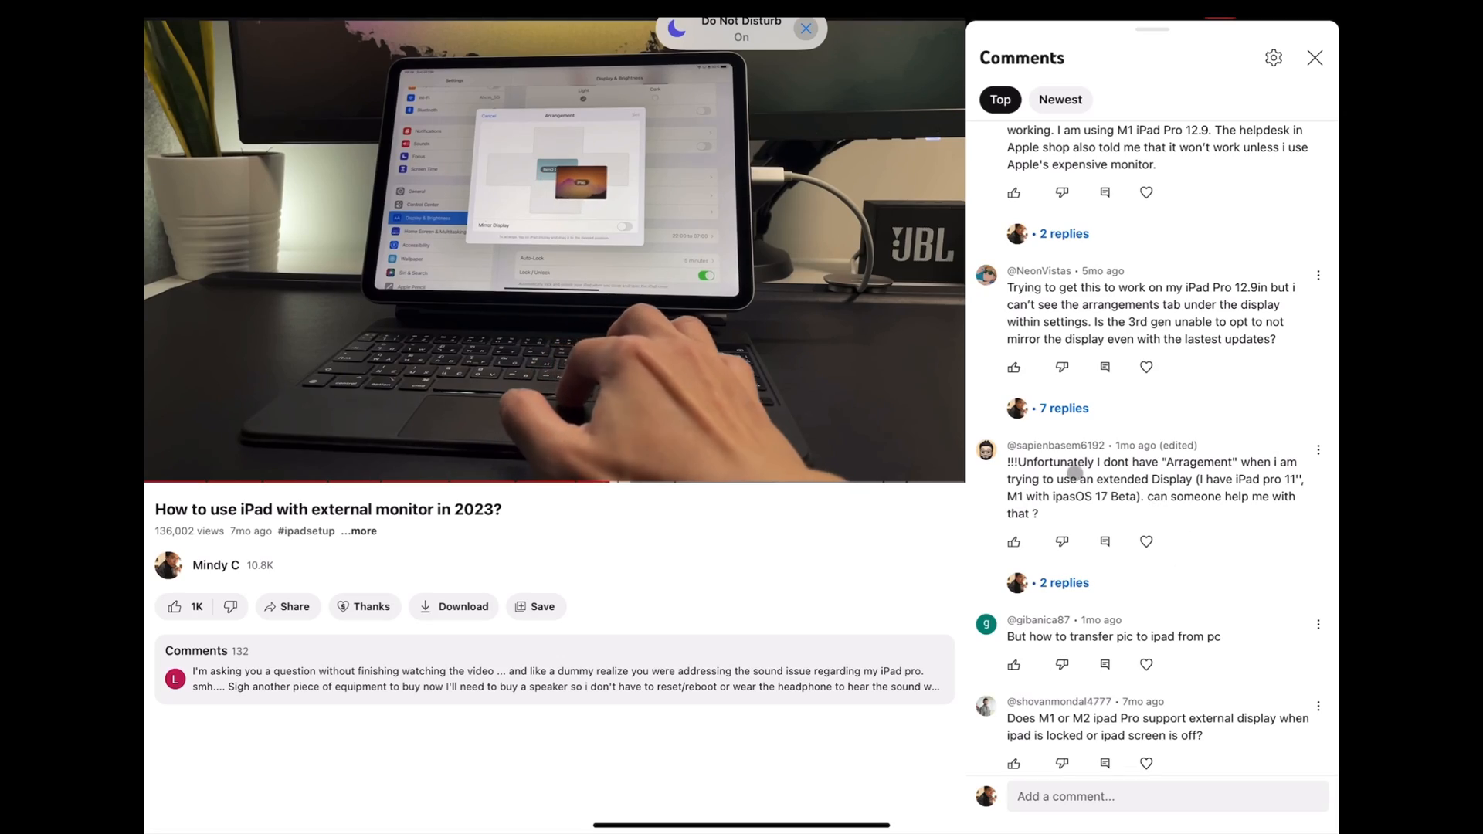
Expand the 2 replies under the missing Arrangement option comment.
click(1062, 583)
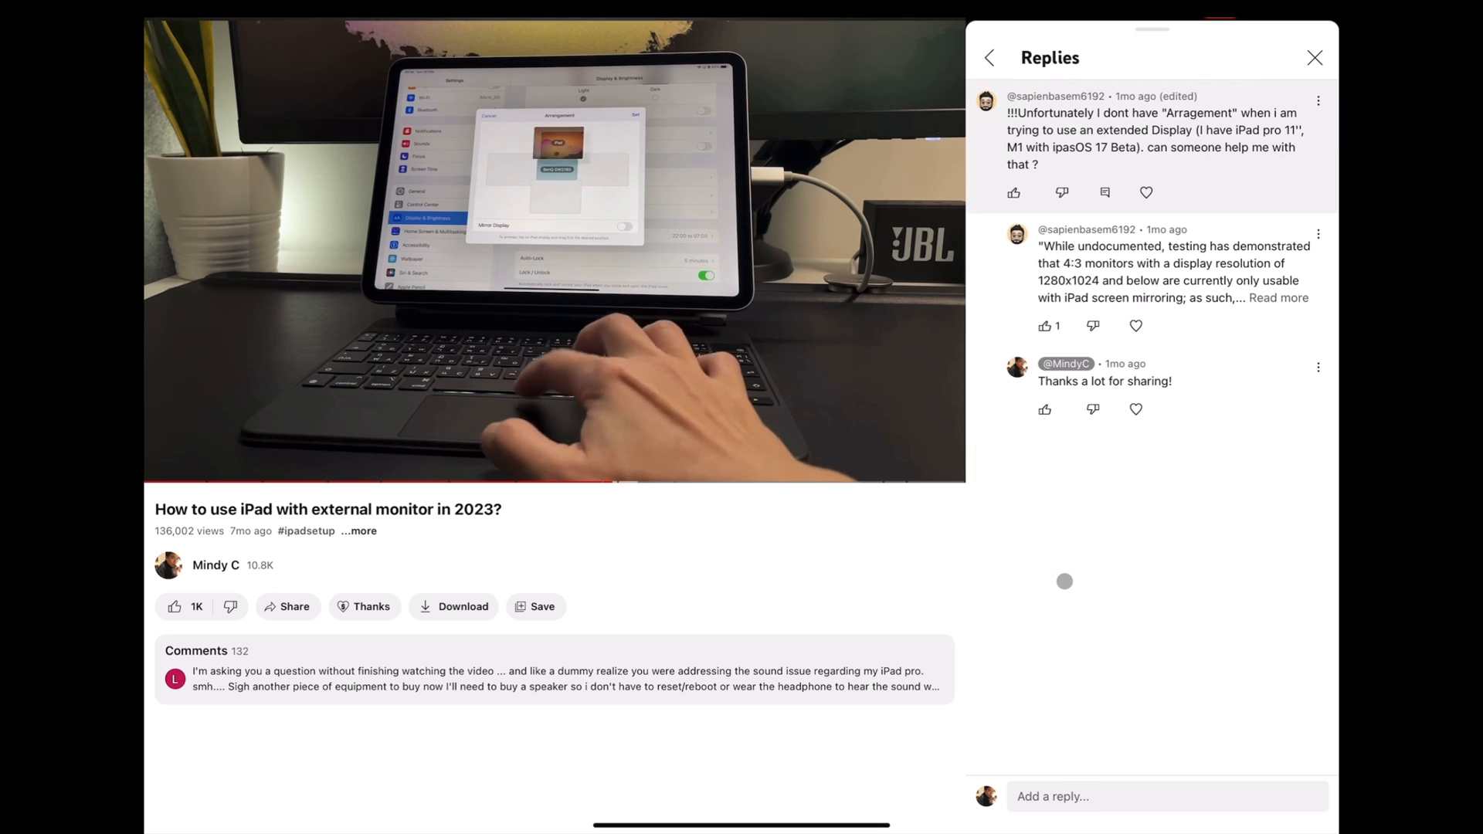
click(1278, 299)
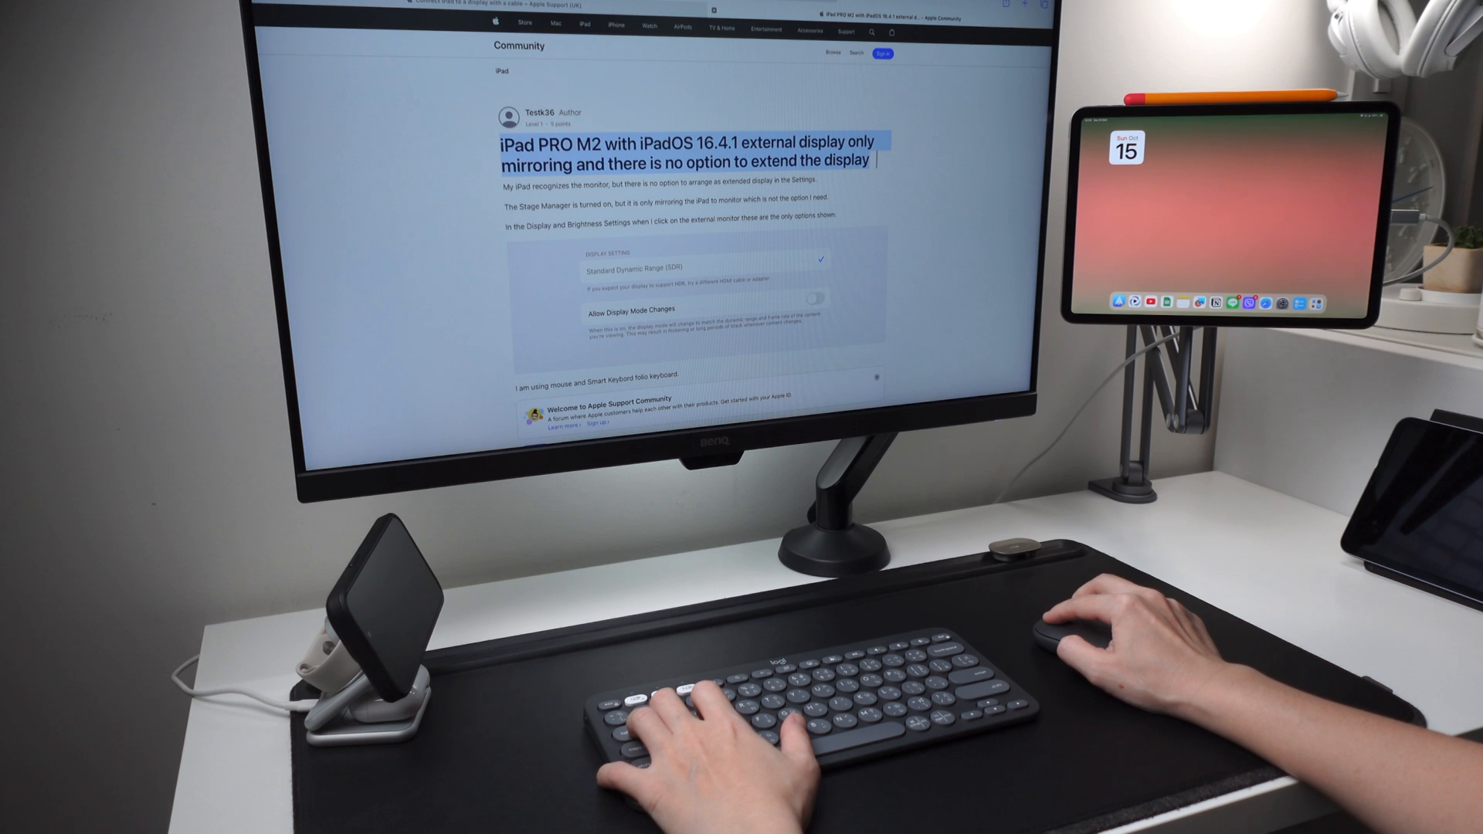
scroll(down, 3)
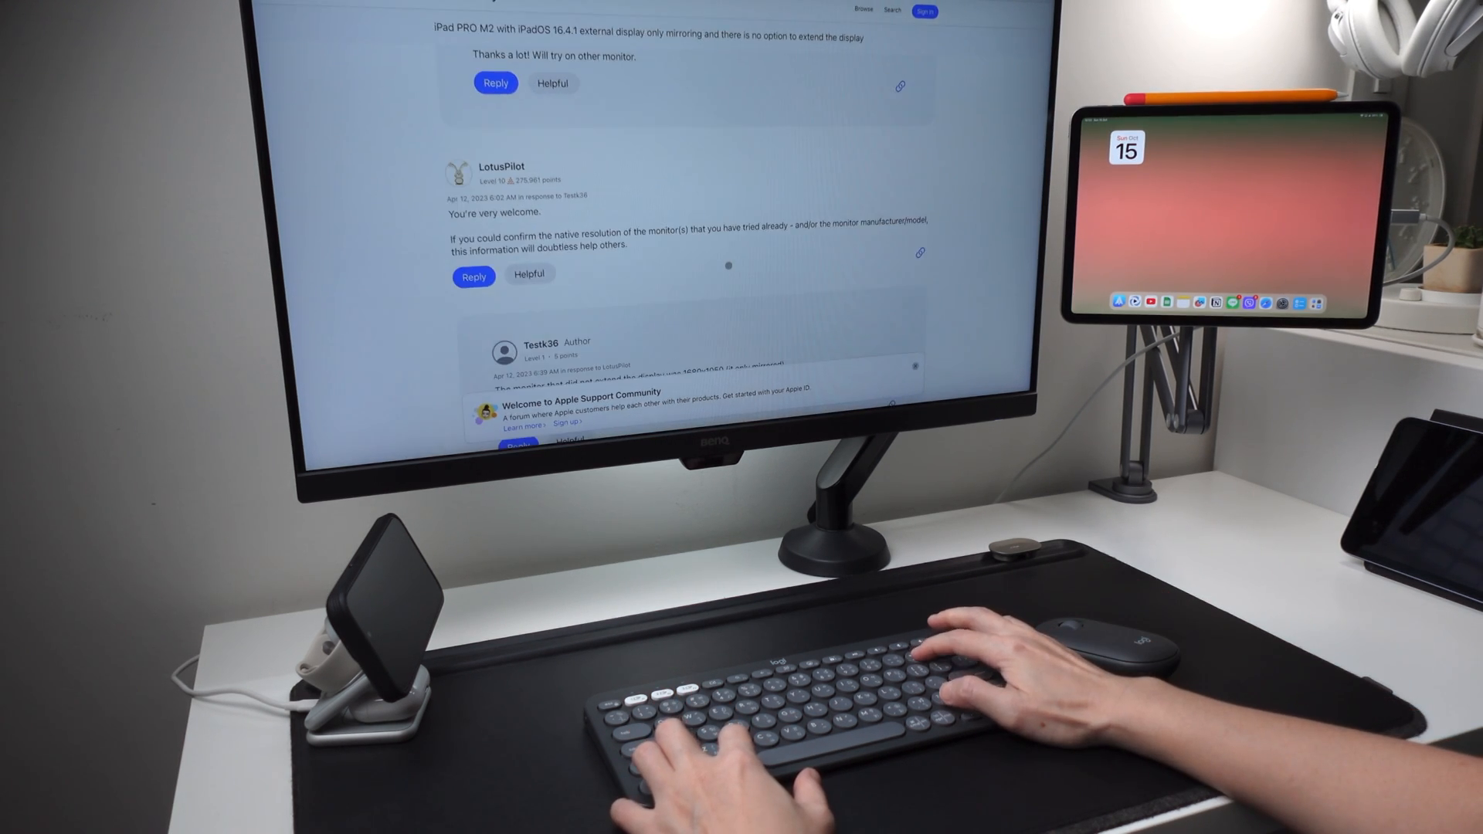
scroll(down, 3)
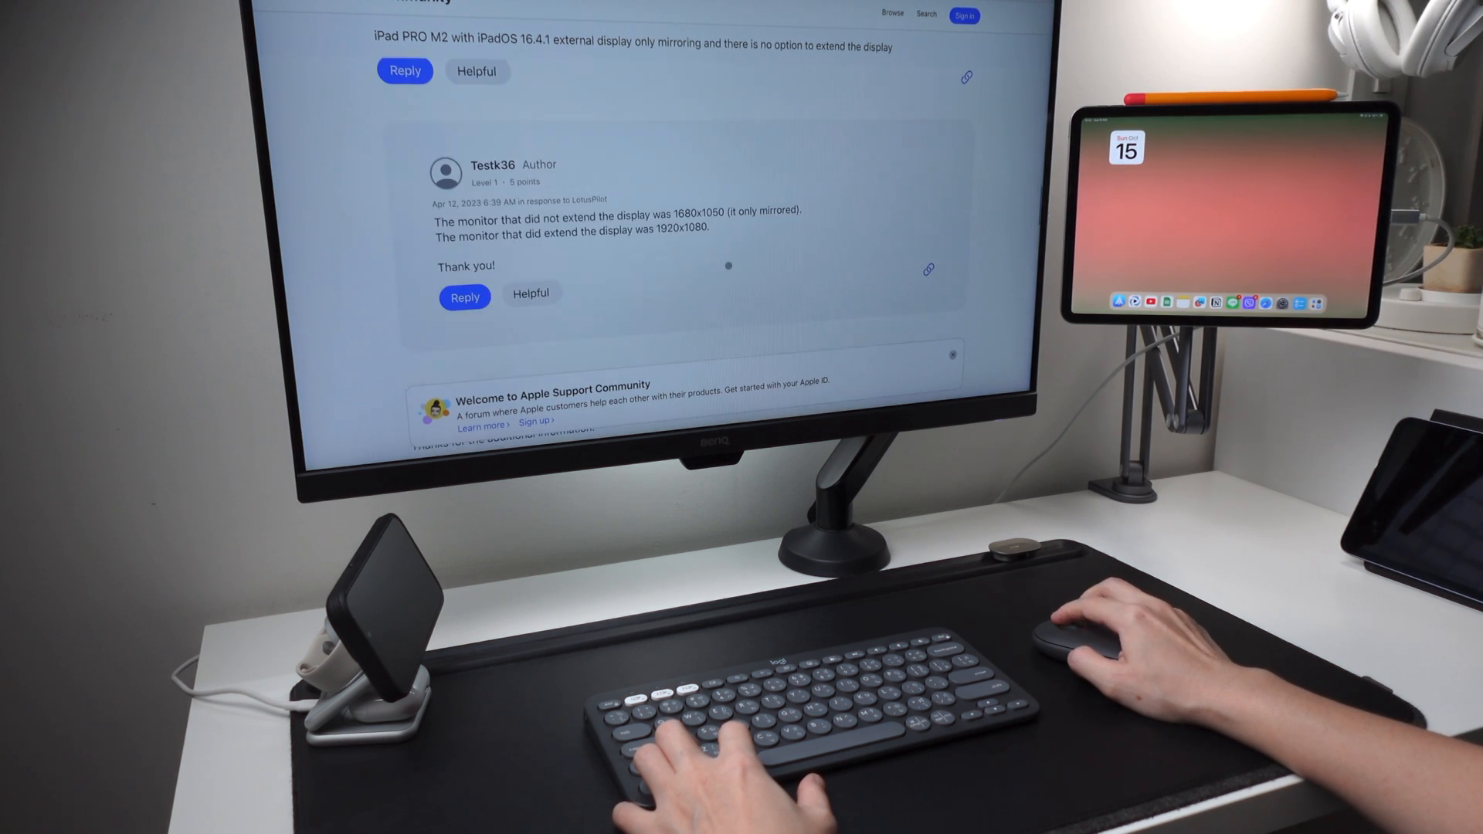
drag(429, 219, 652, 219)
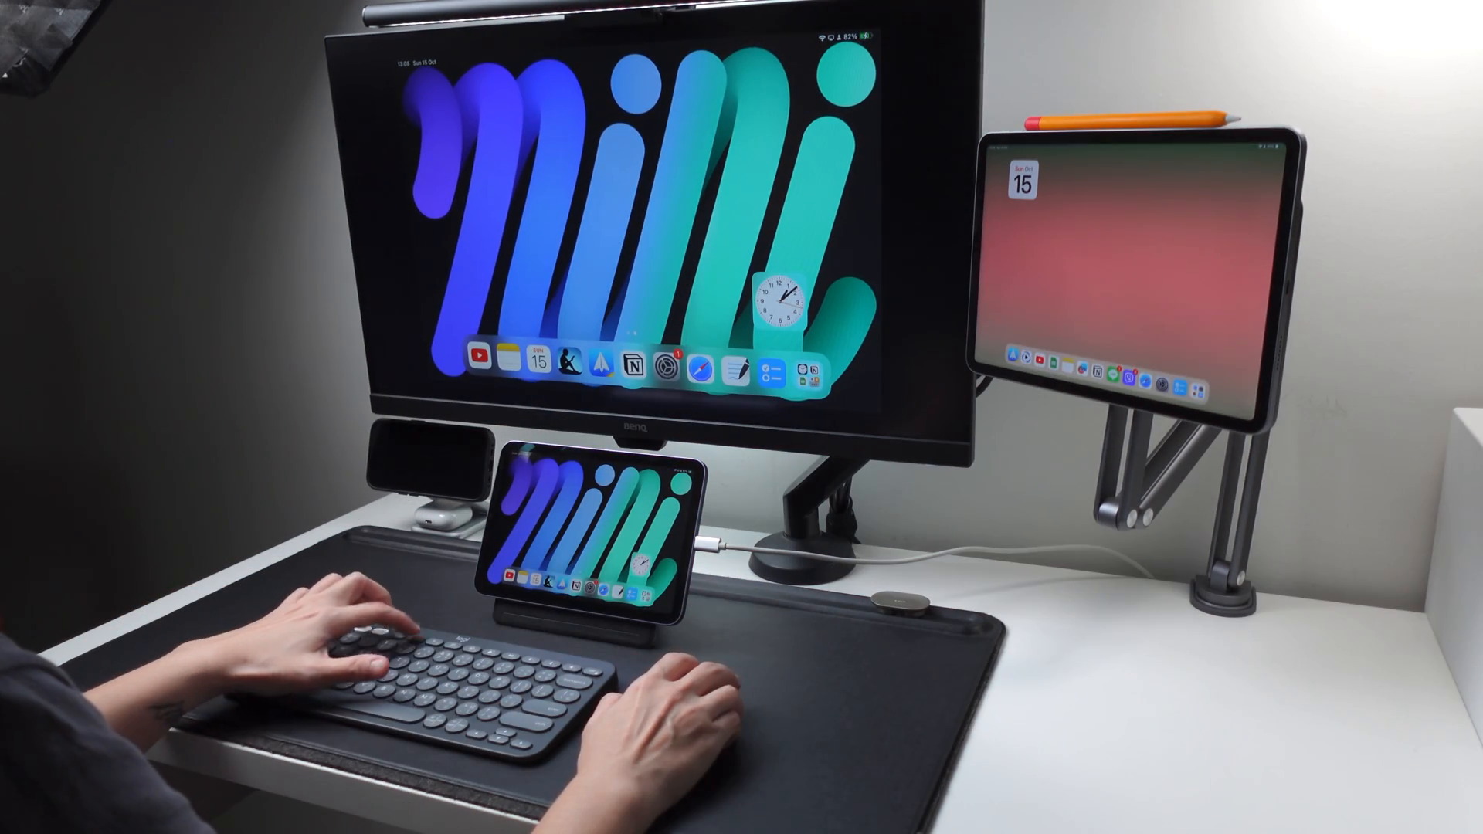
Place a new blank Safari window beside YouTube in Stage Manager.
text(shft)
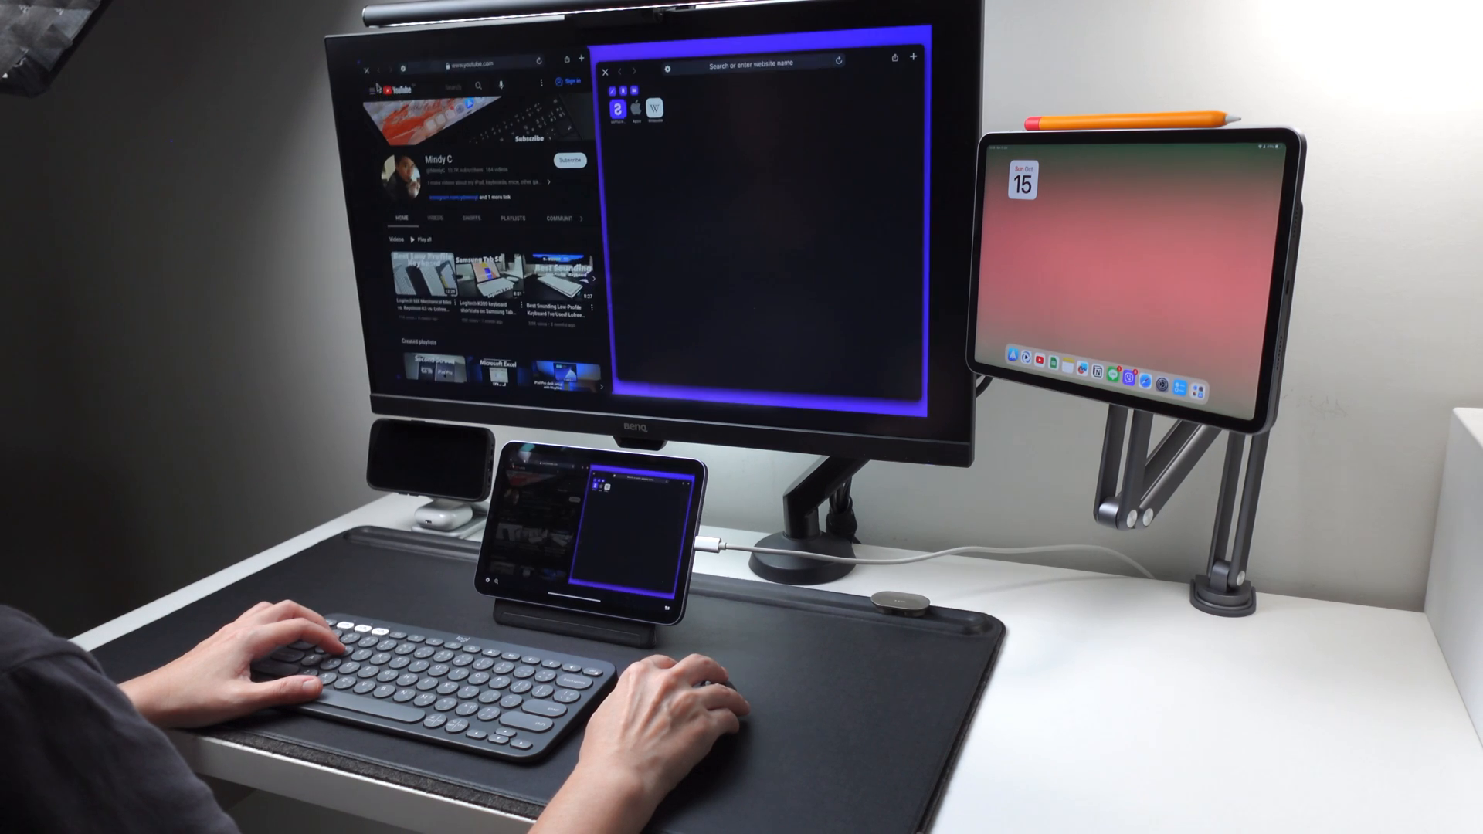
click(638, 105)
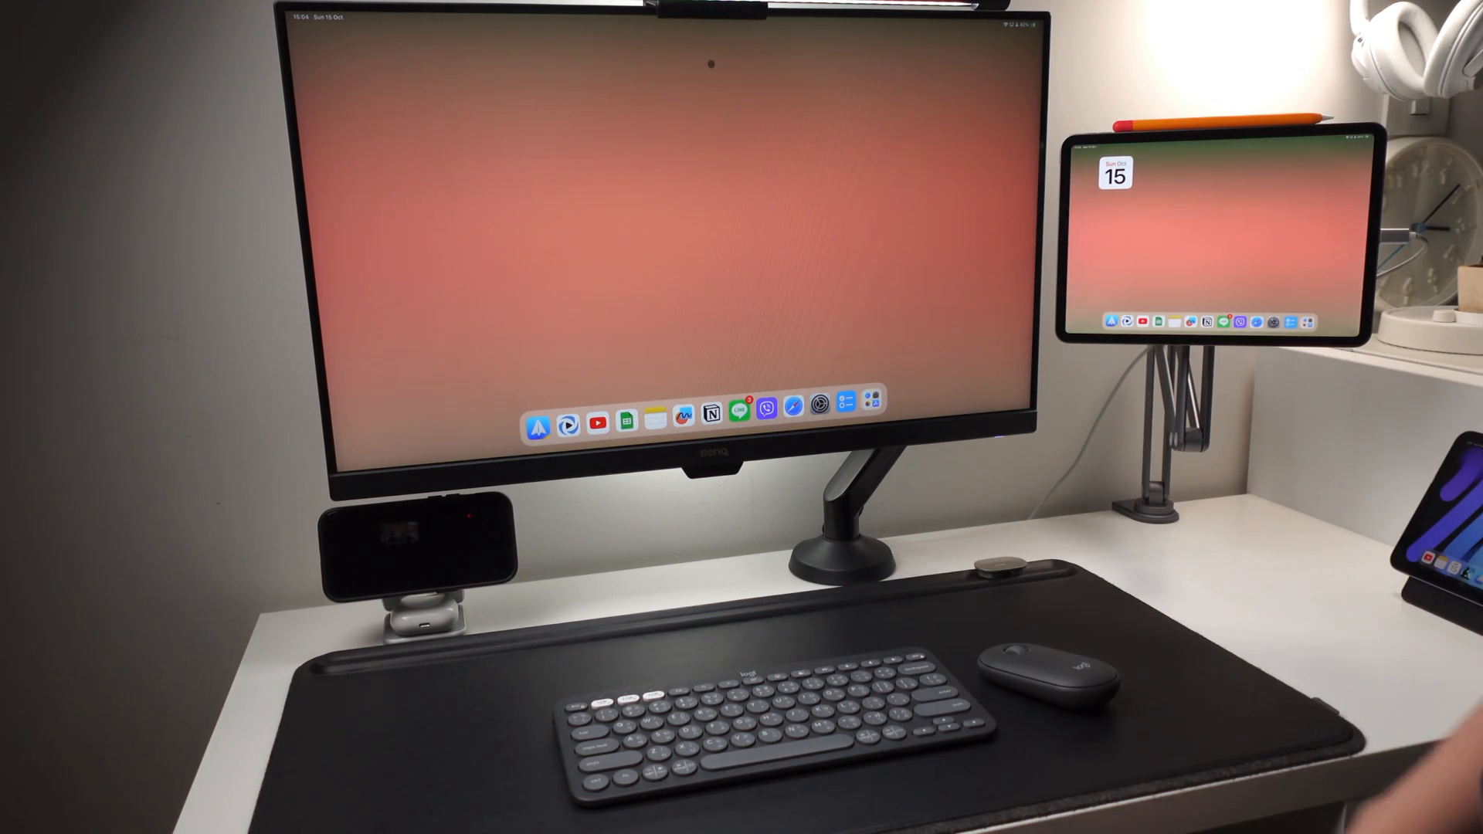
Search Spotlight for 'settings' and launch Settings from the results.
text(settings)
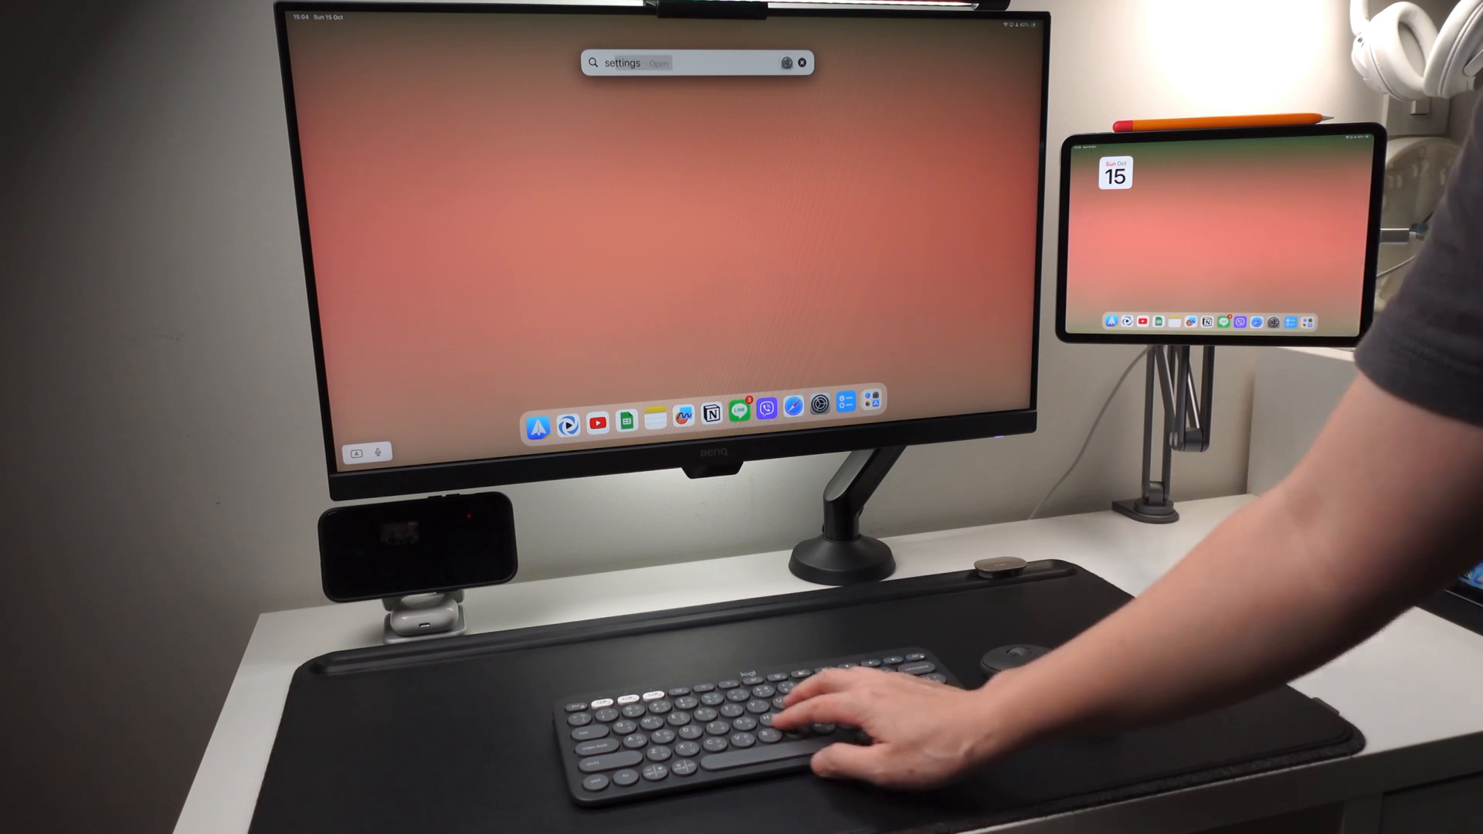
click(657, 62)
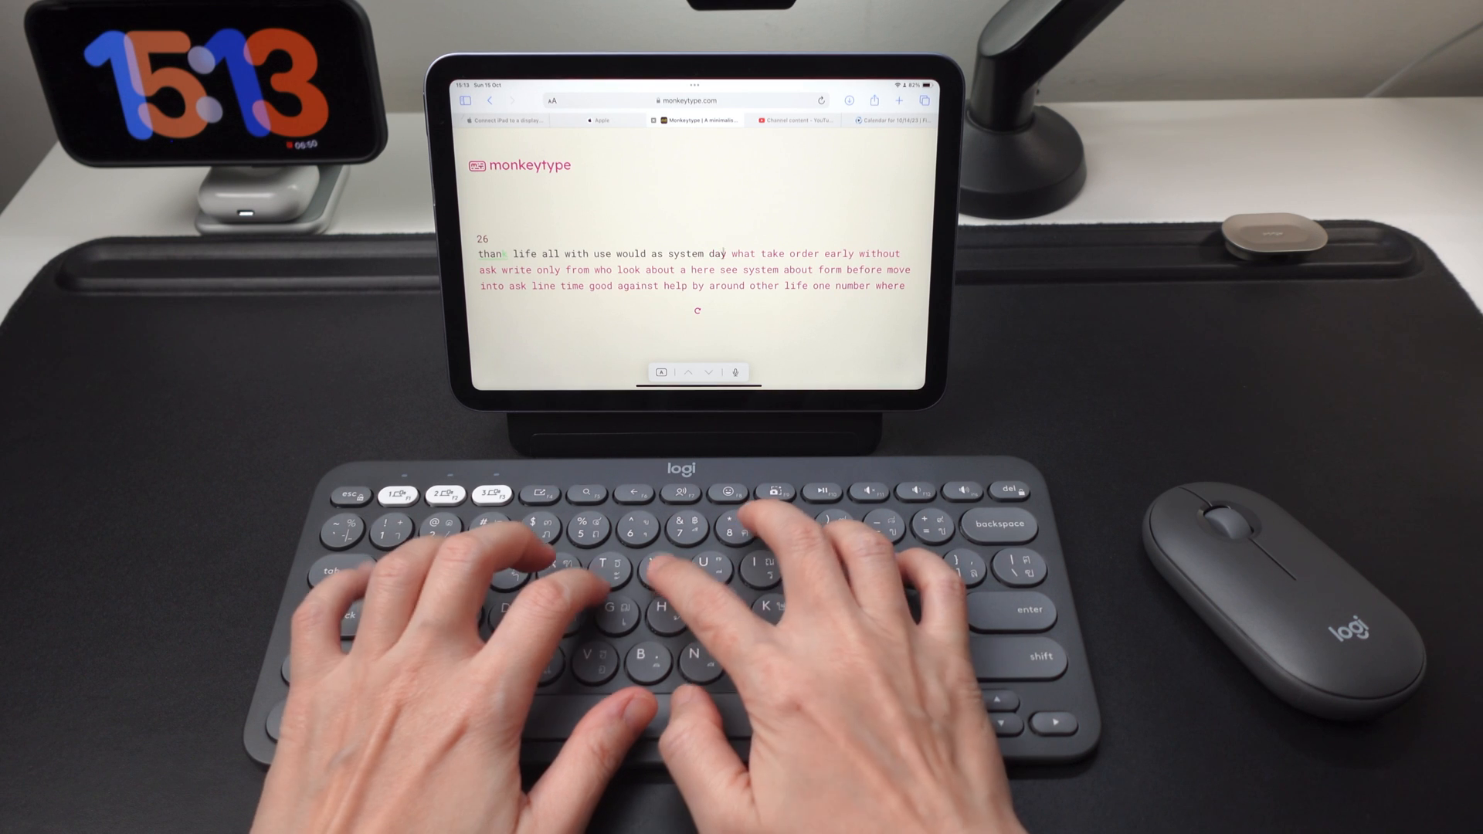
Continue the Monkeytype test, typing 'early', 'only' and 'one' on the Bluetooth keyboard.
text(early without)
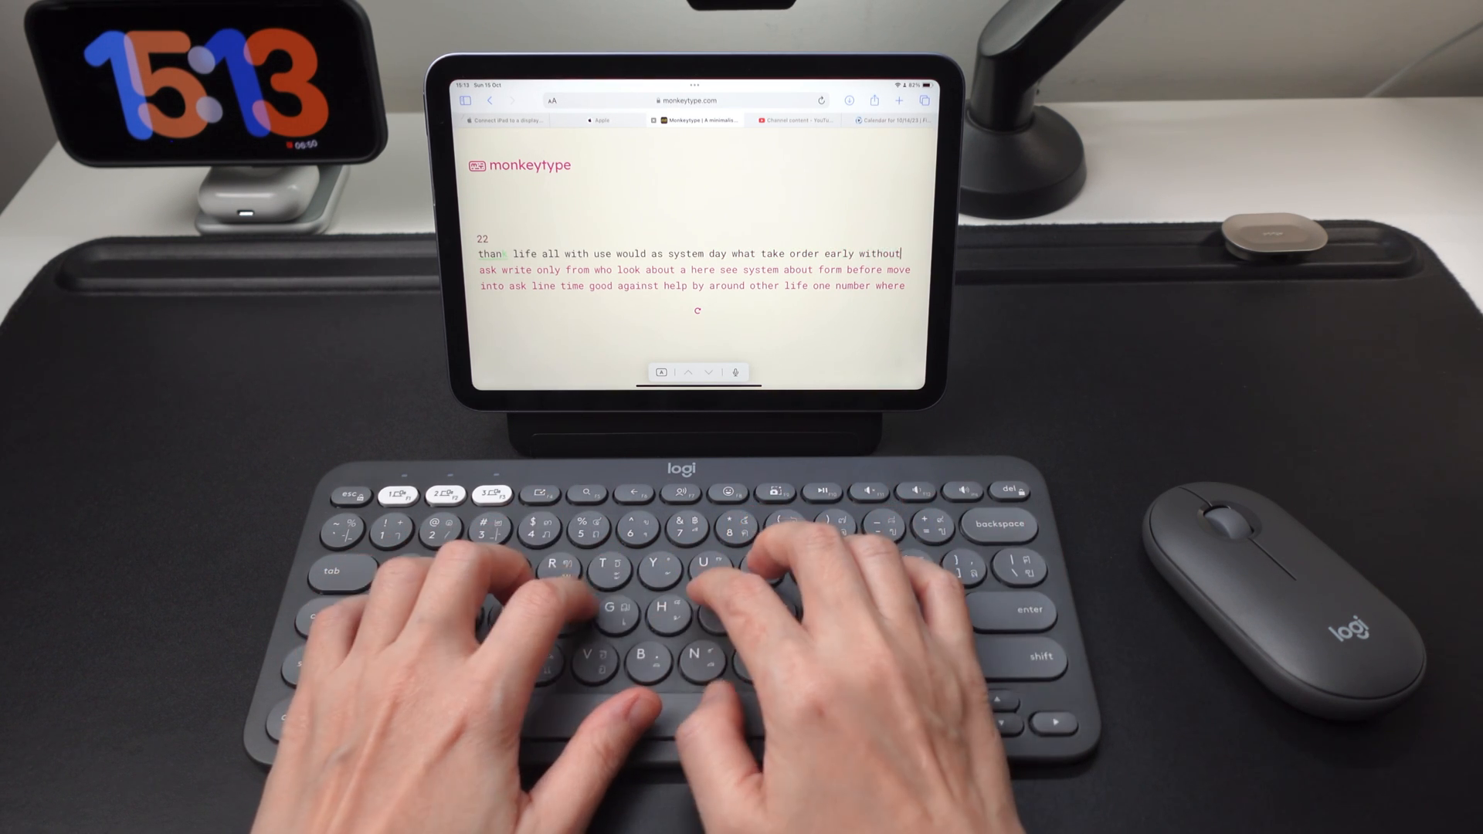
text(only from who look about a here see system about form before move)
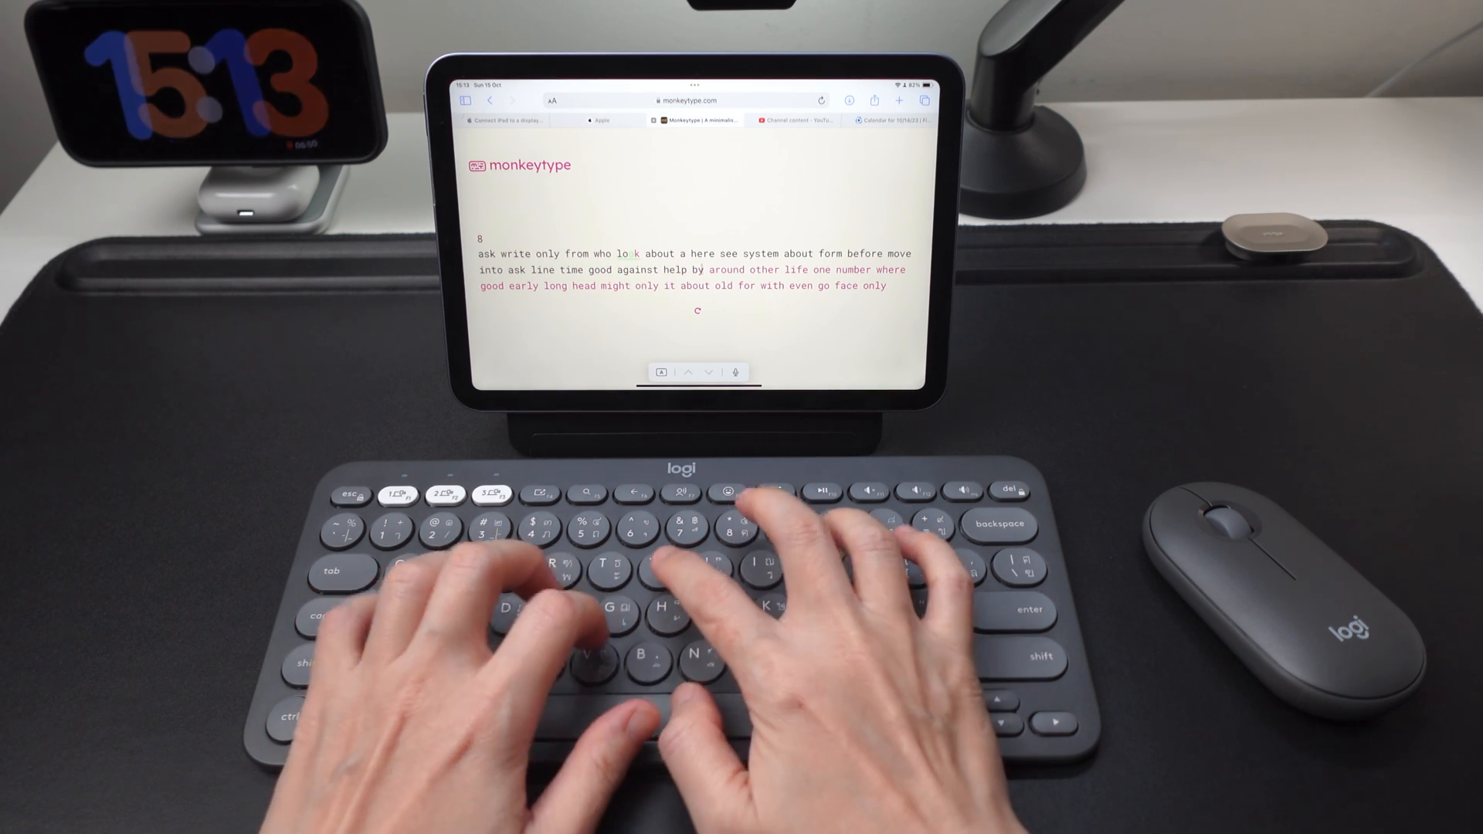
text(one)
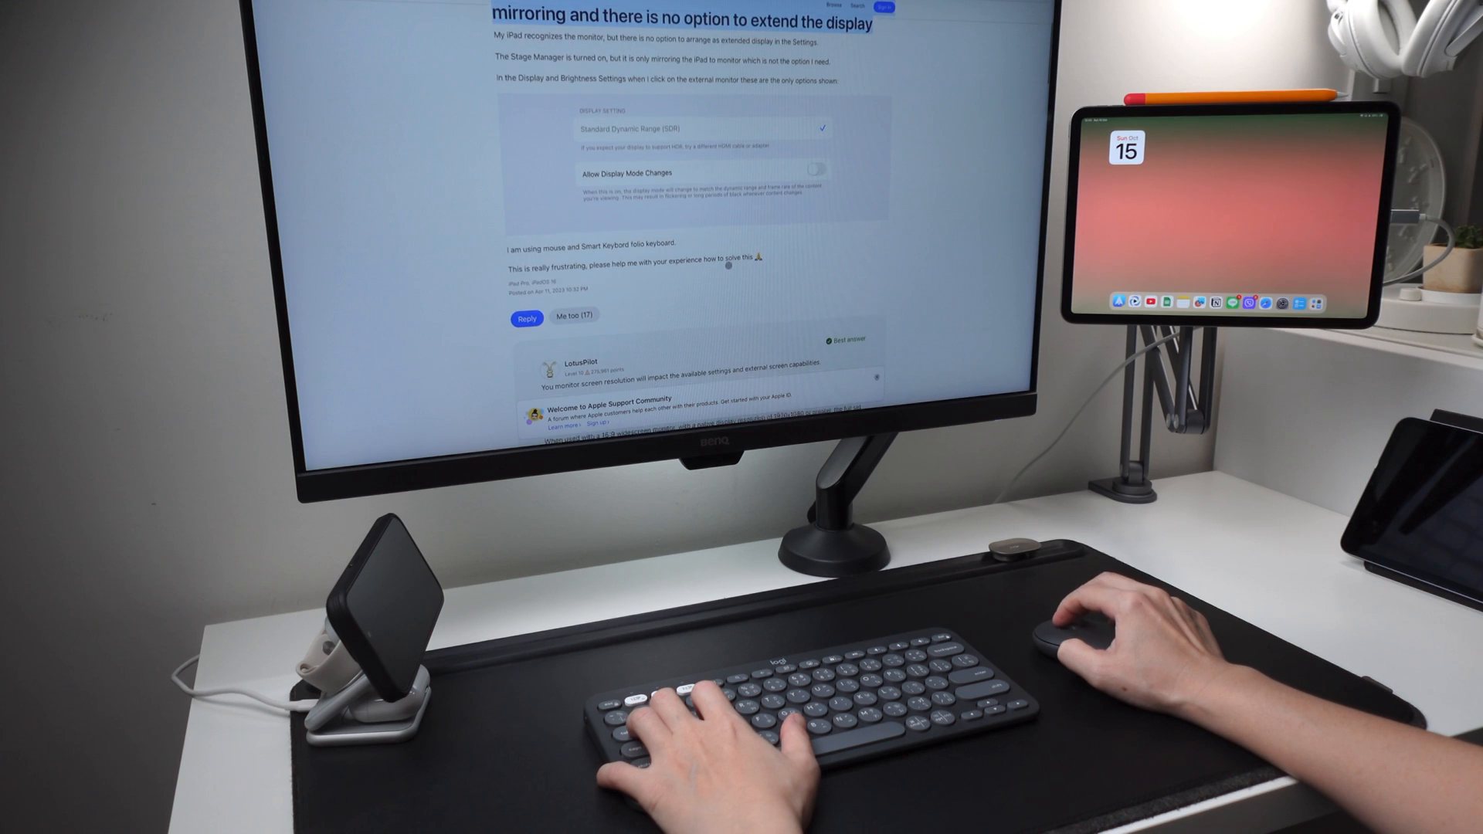
Scroll the Apple Support Community thread down to its similar questions and first reply.
scroll(down, 3)
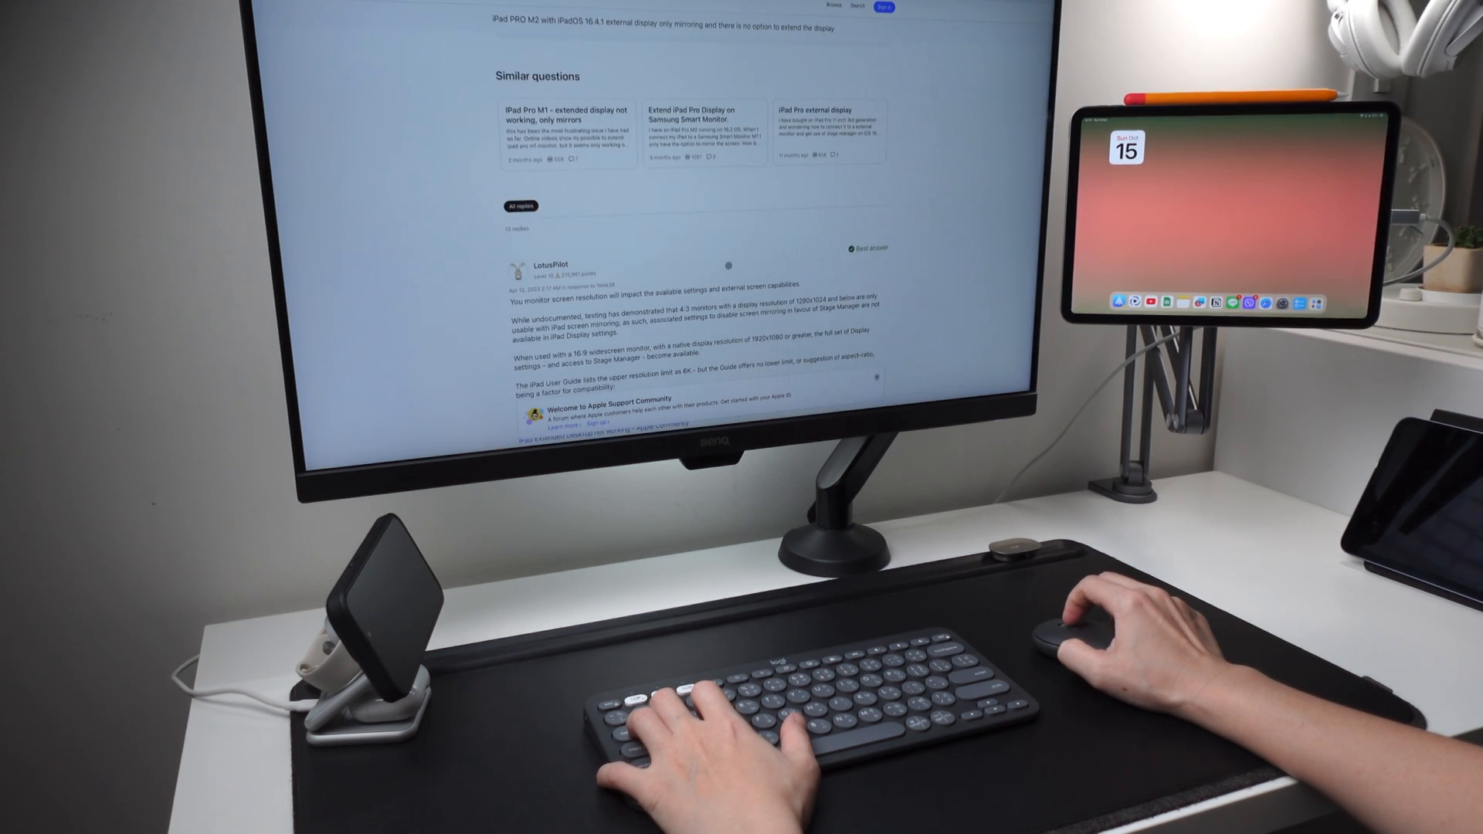
scroll(down, 3)
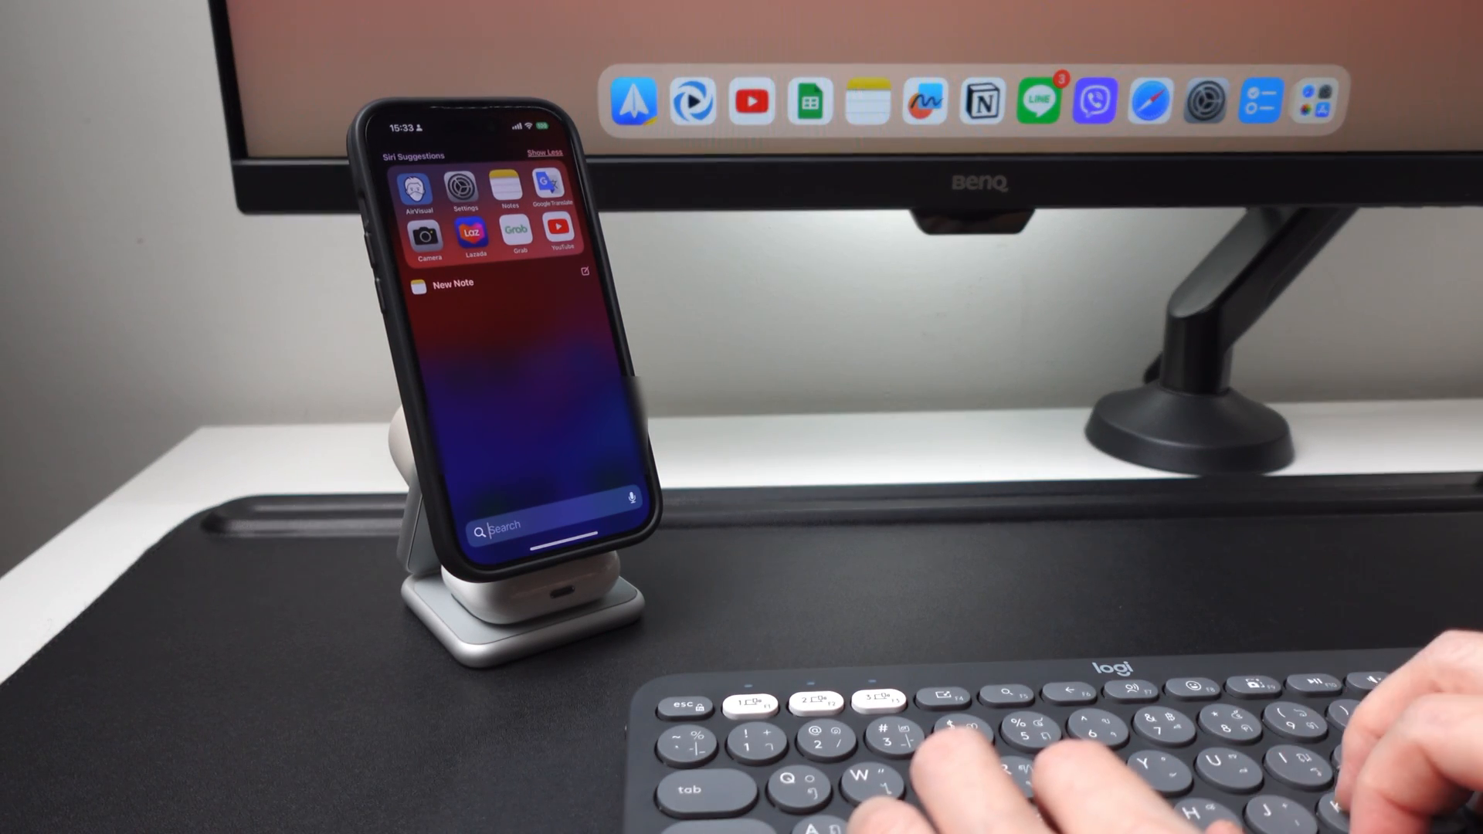
Start pairing the Pebble K380s keyboard from the iPhone's Bluetooth Other Devices list.
text(mindyc youtub)
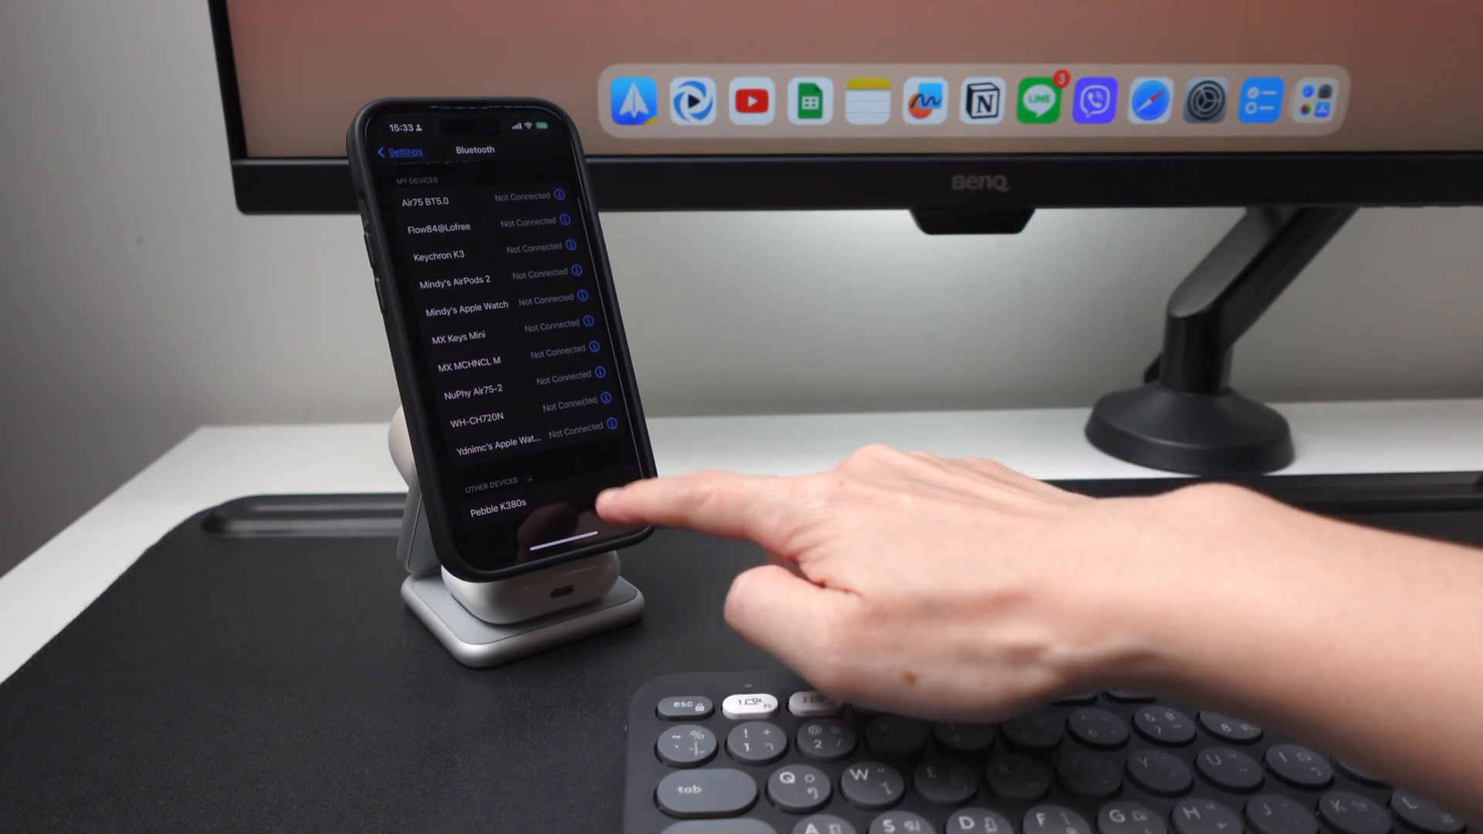
click(500, 514)
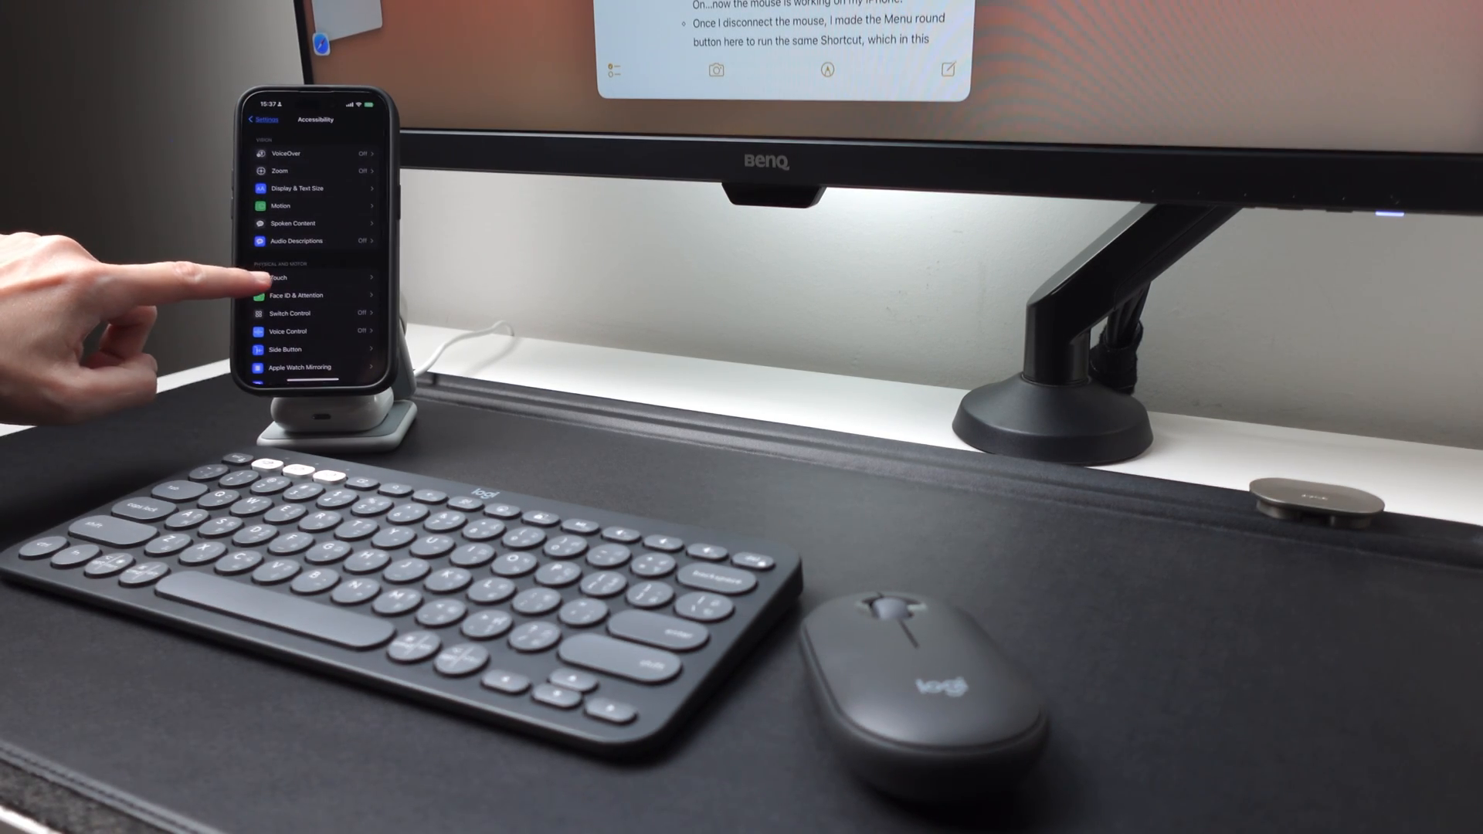
Enter the Touch options under Physical and Motor in Accessibility.
click(277, 278)
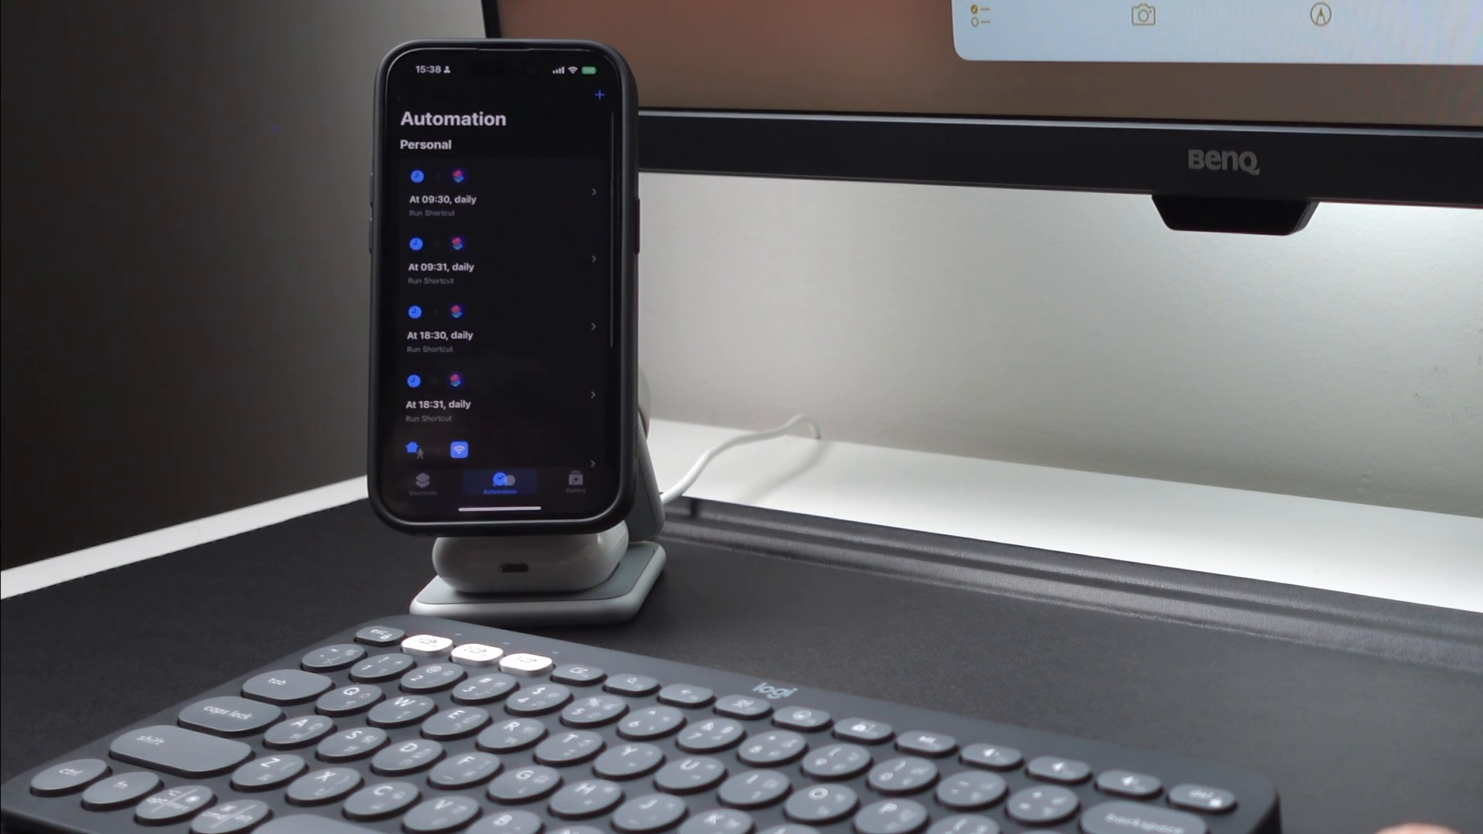
Create a Bluetooth Is Connected automation and select the Set AssistiveTouch shortcut.
click(598, 97)
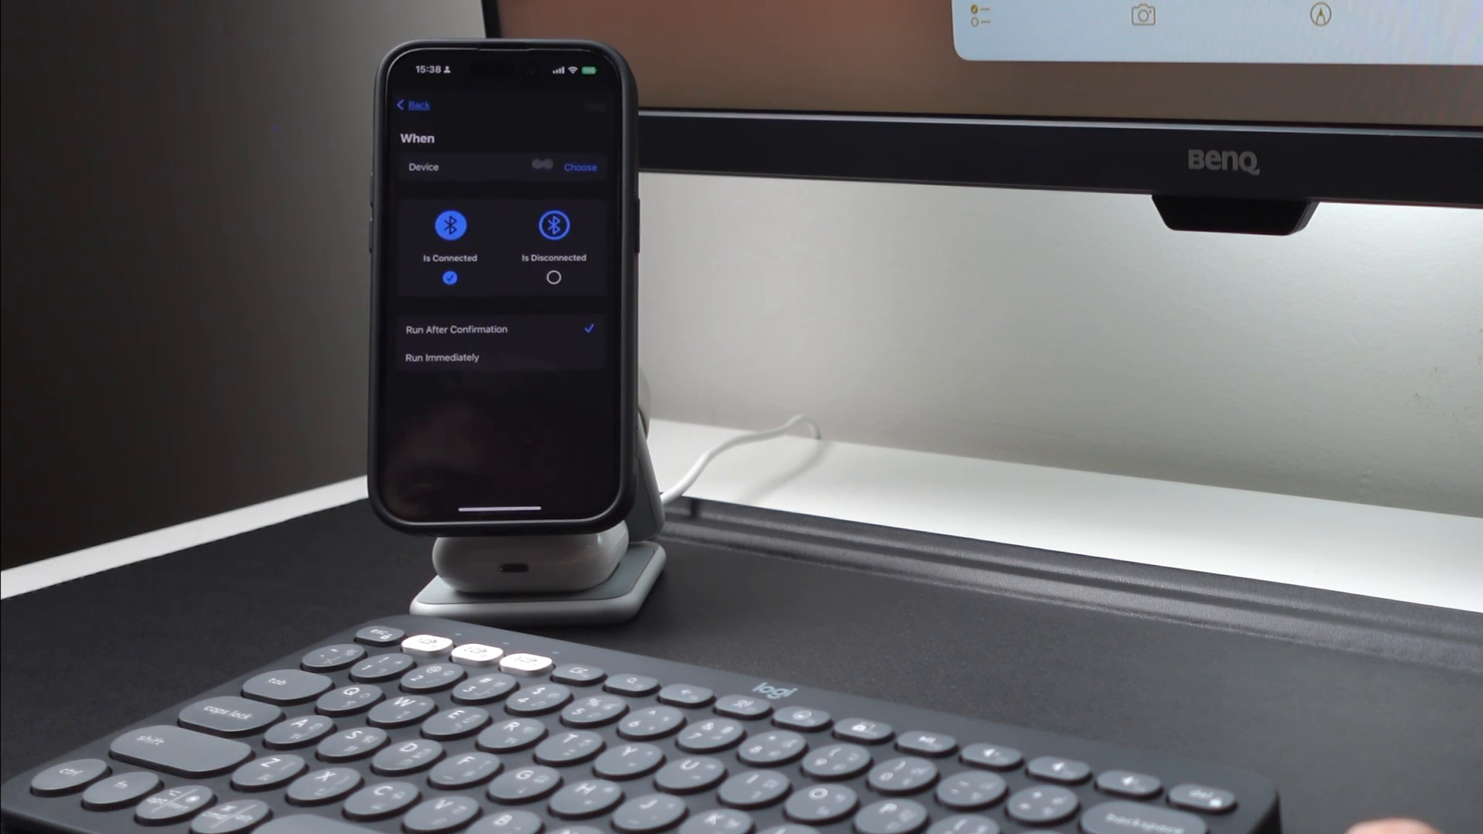
click(580, 167)
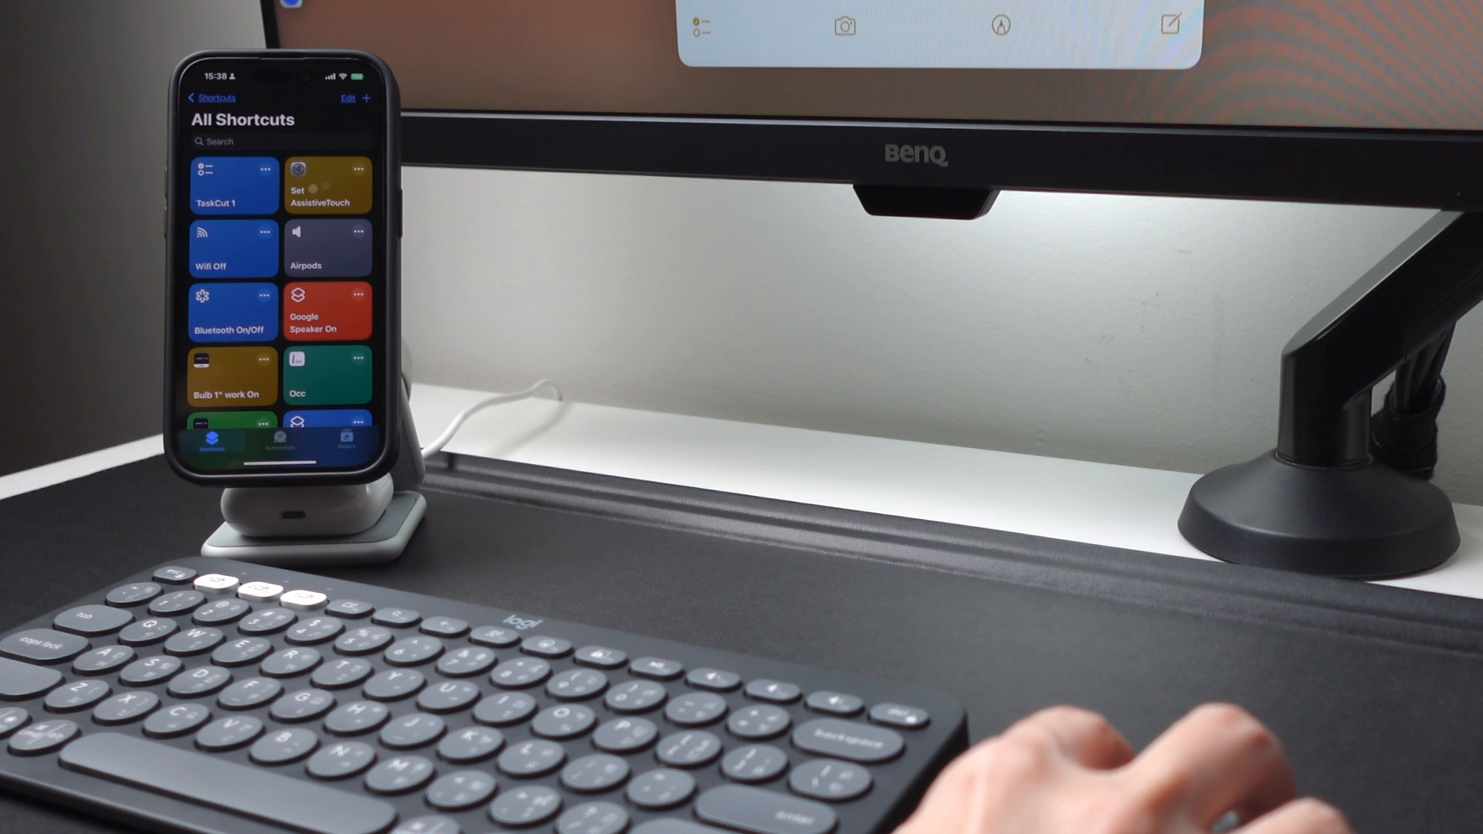
click(328, 185)
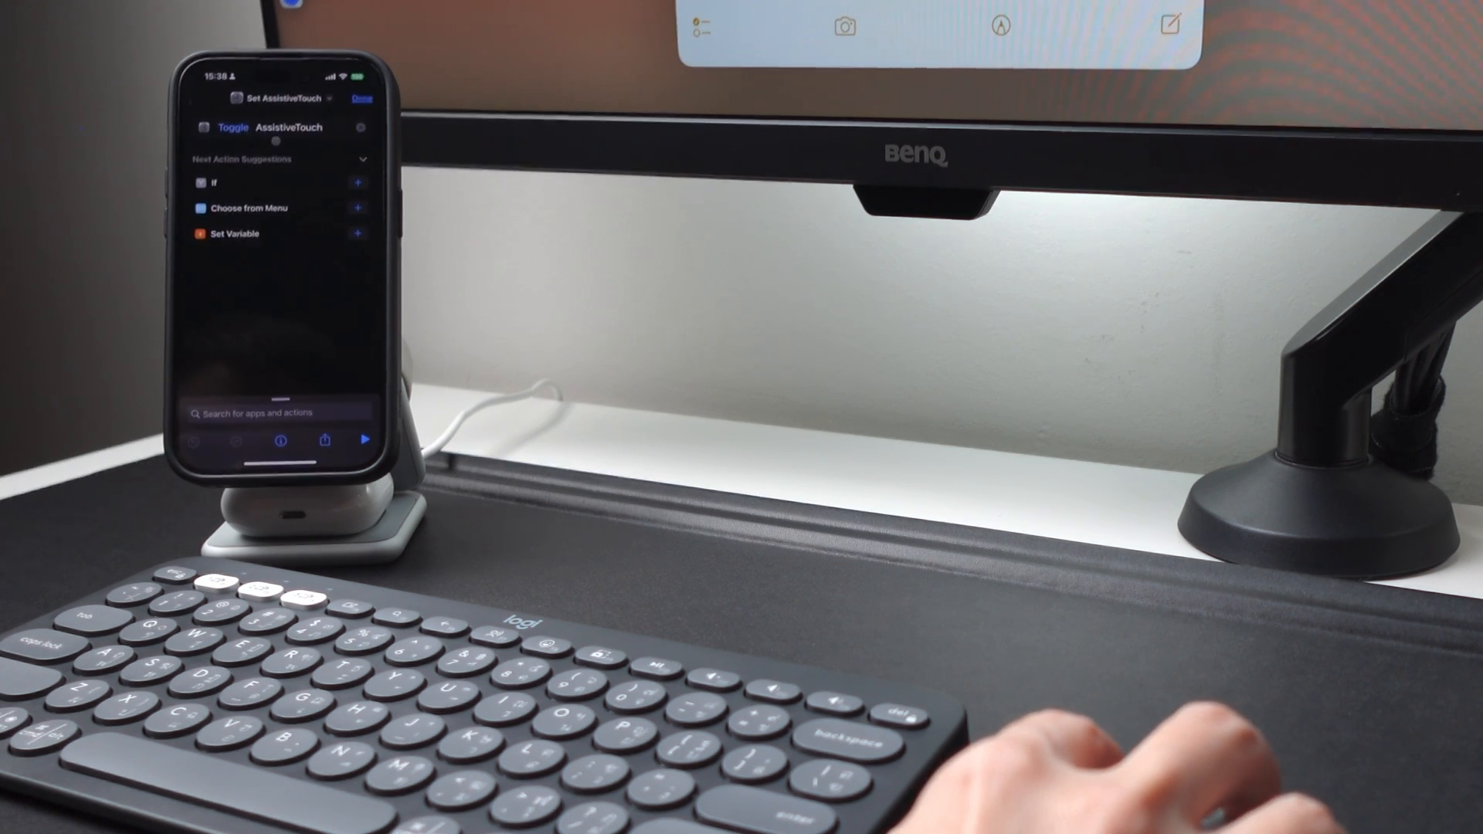